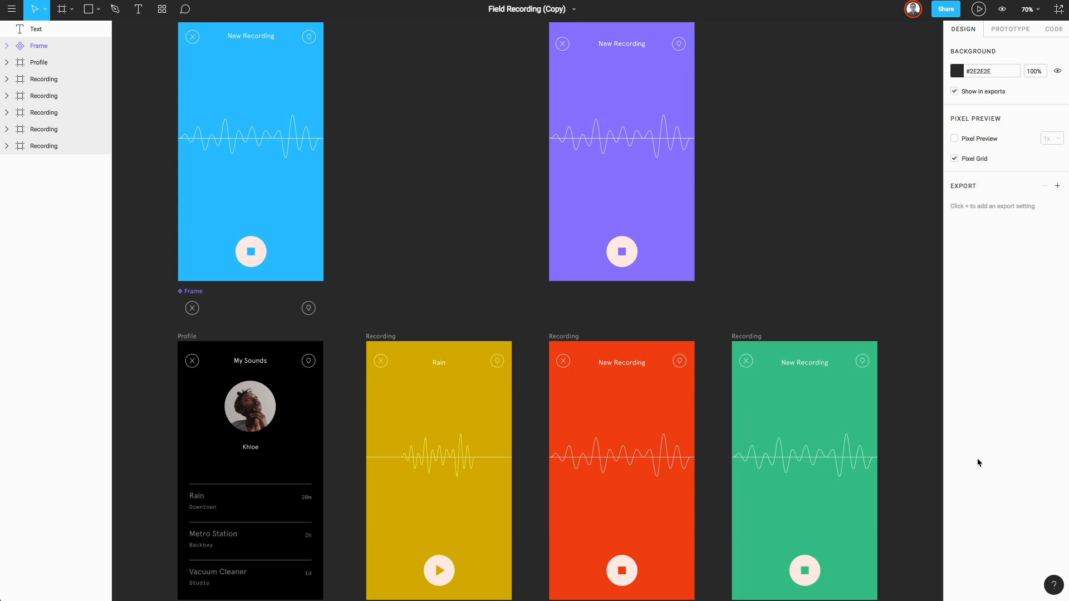
Switch the Field Recording (Copy) file to view-only mode with CSS code inspection.
{"action": "left_click", "coordinate": [944, 9]}
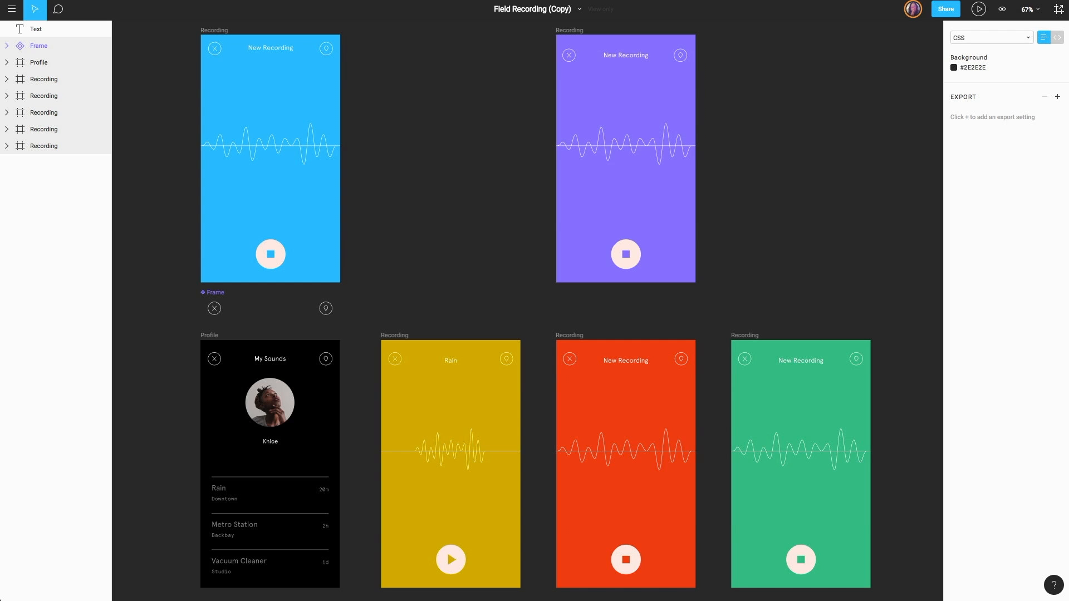
Expand the Profile frame's layers, select My Sounds, then clear the selection.
{"action": "left_click", "coordinate": [39, 62]}
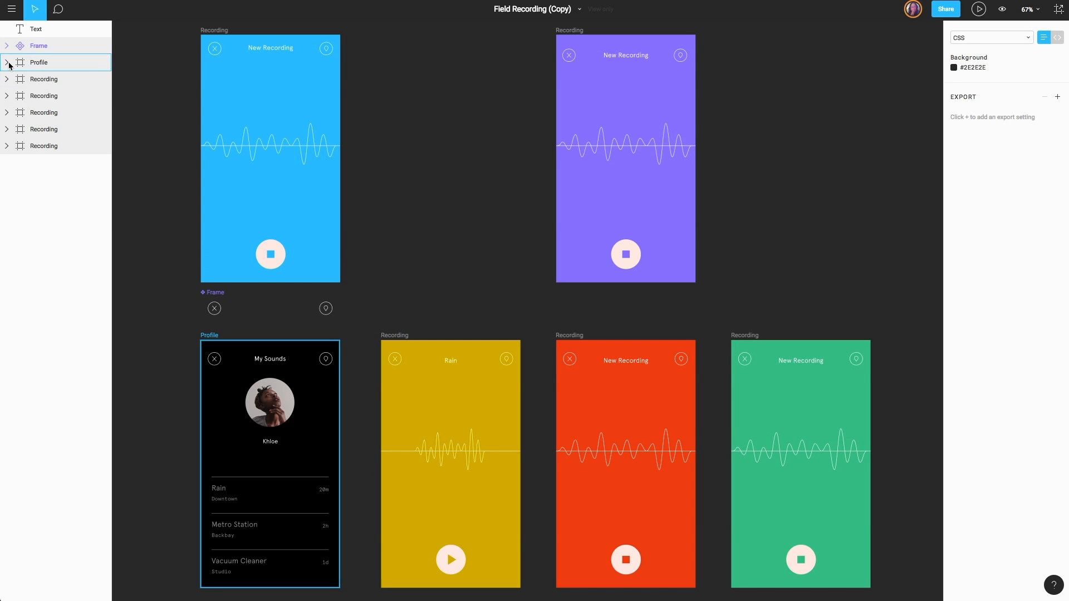
{"action": "left_click", "coordinate": [6, 62]}
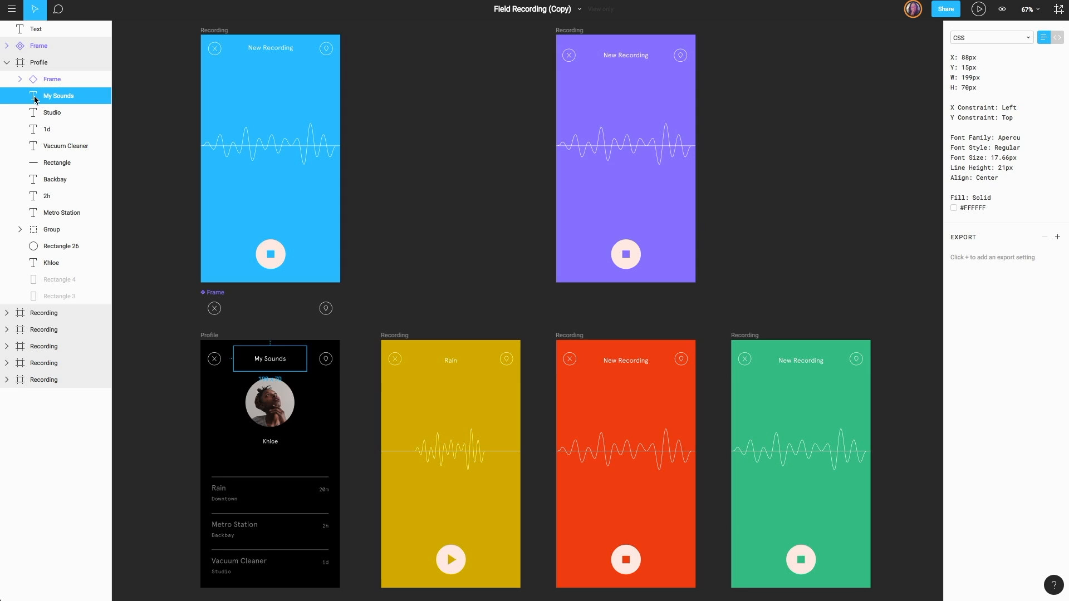
{"action": "left_click", "coordinate": [213, 189]}
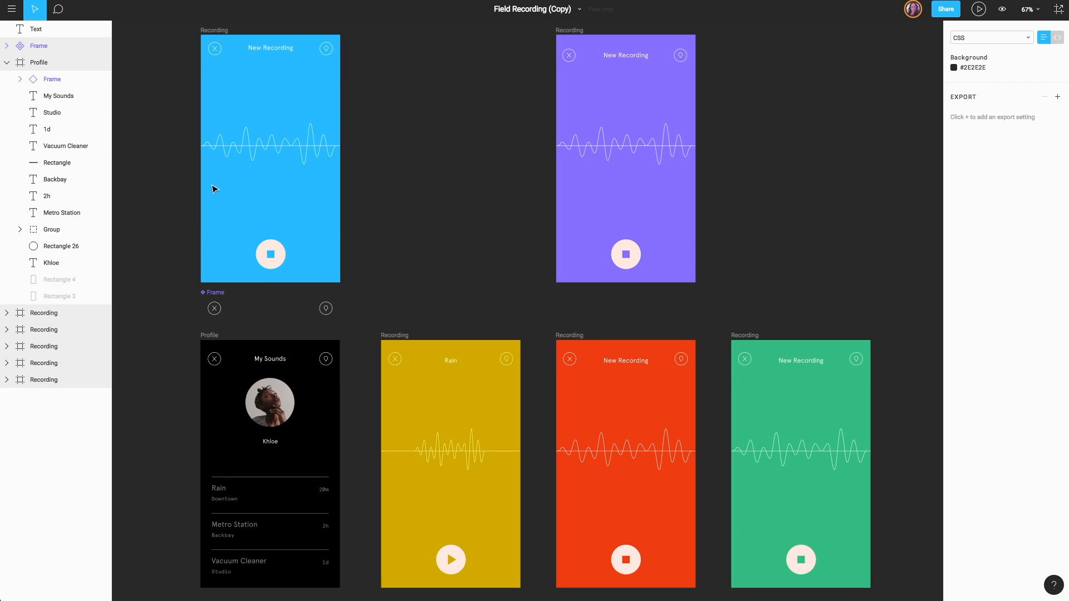
{"action": "mouse_move", "coordinate": [246, 349]}
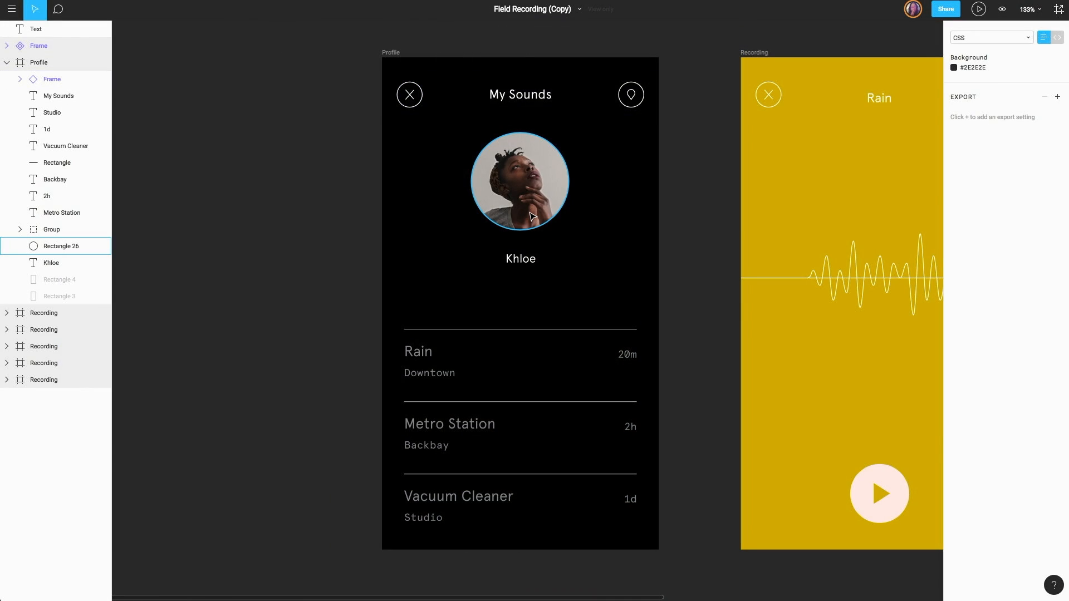
Select the circular profile photo, Rectangle 26, to see its 132×132 specs.
{"action": "left_click", "coordinate": [520, 180]}
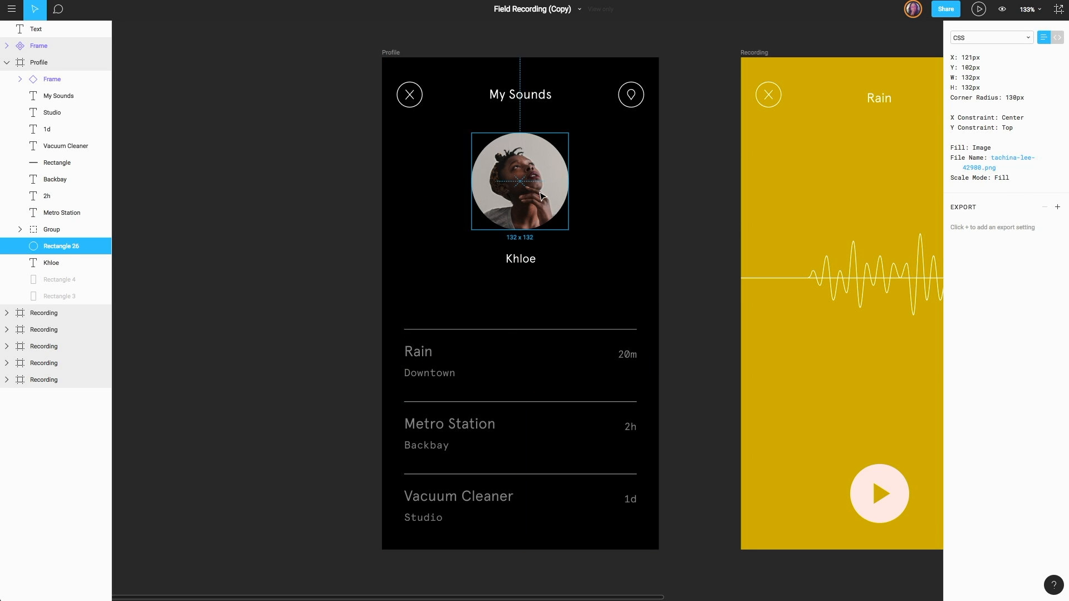
{"action": "mouse_move", "coordinate": [602, 192]}
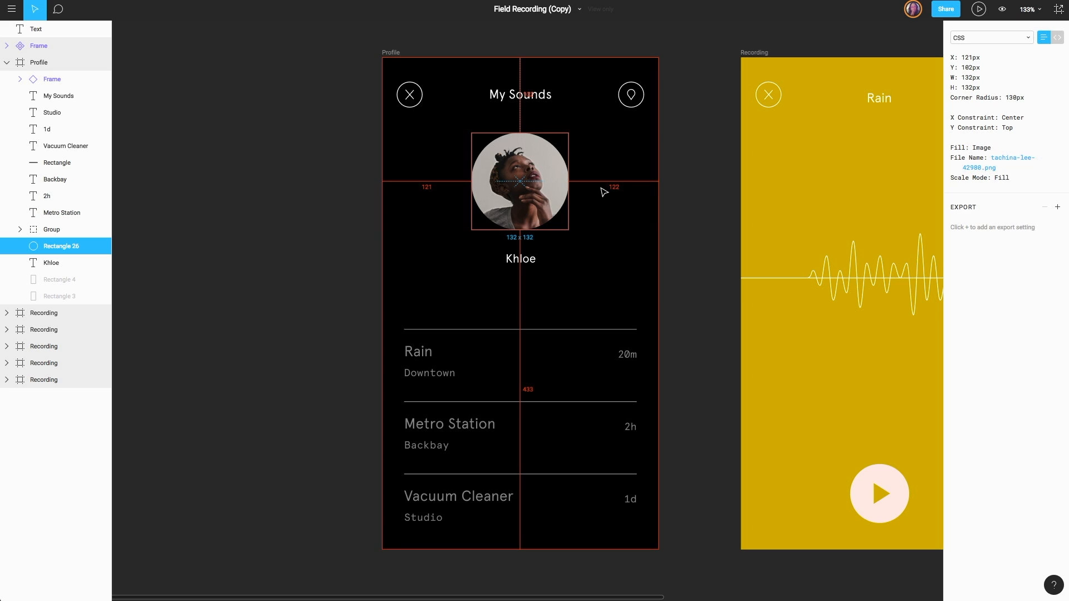
{"action": "mouse_move", "coordinate": [567, 329]}
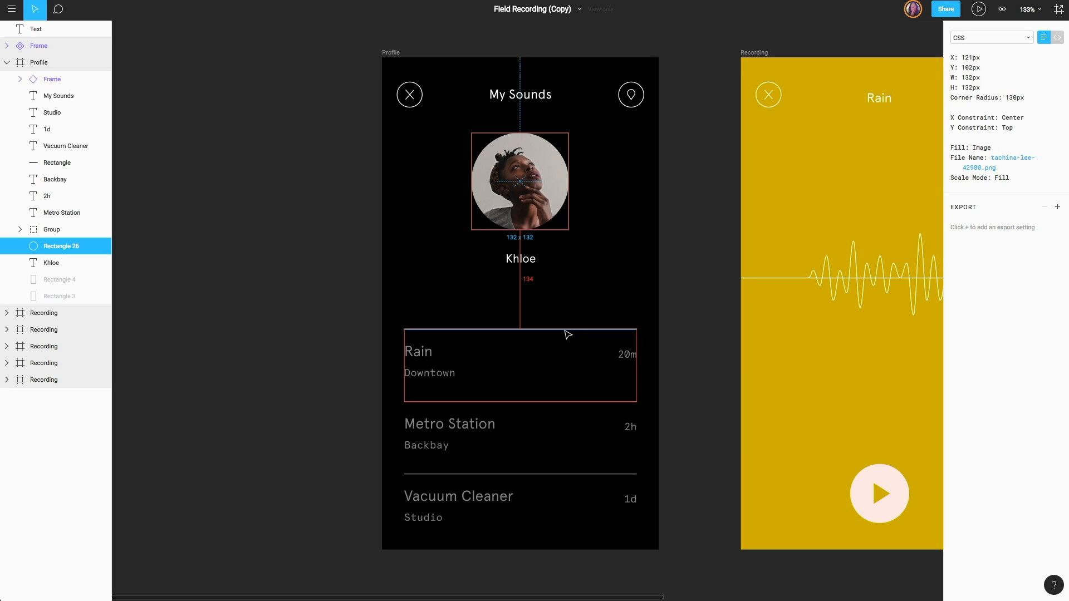
{"action": "mouse_move", "coordinate": [429, 255]}
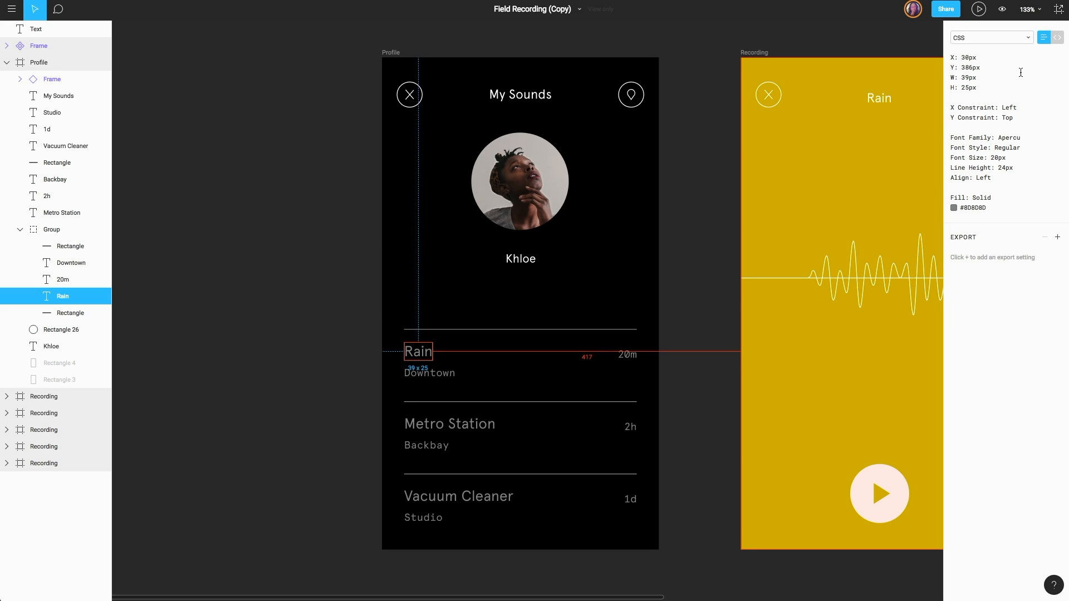
{"action": "mouse_move", "coordinate": [1047, 107]}
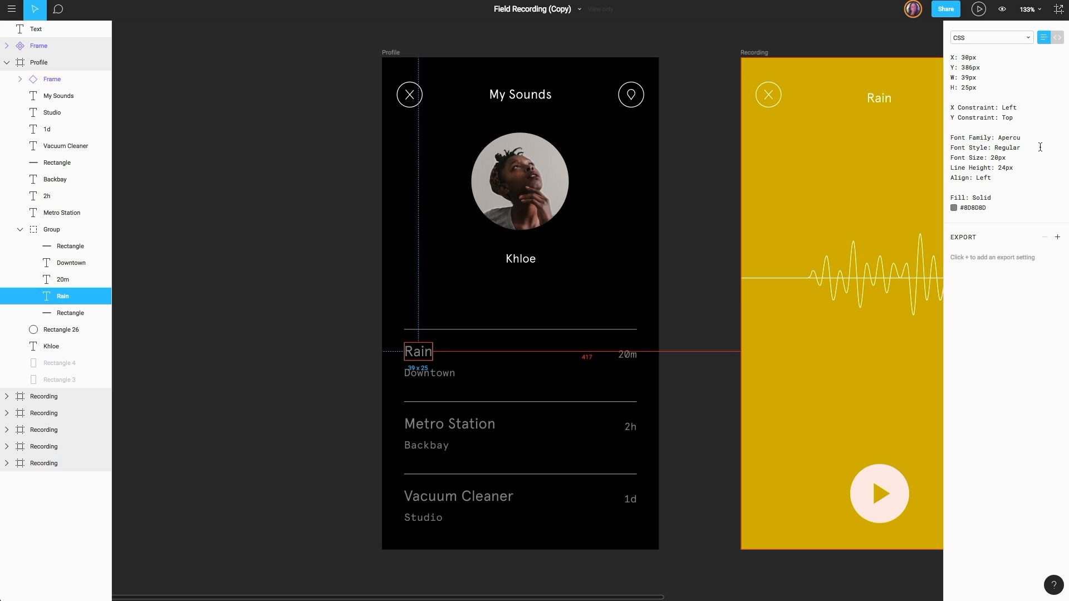
{"action": "mouse_move", "coordinate": [1031, 211]}
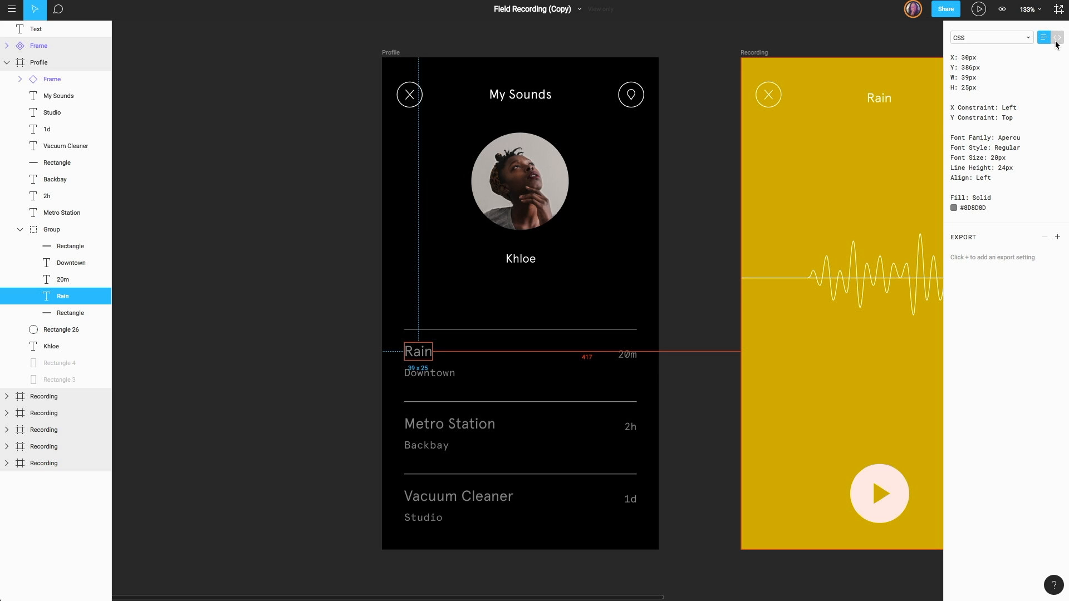
{"action": "mouse_move", "coordinate": [1057, 37]}
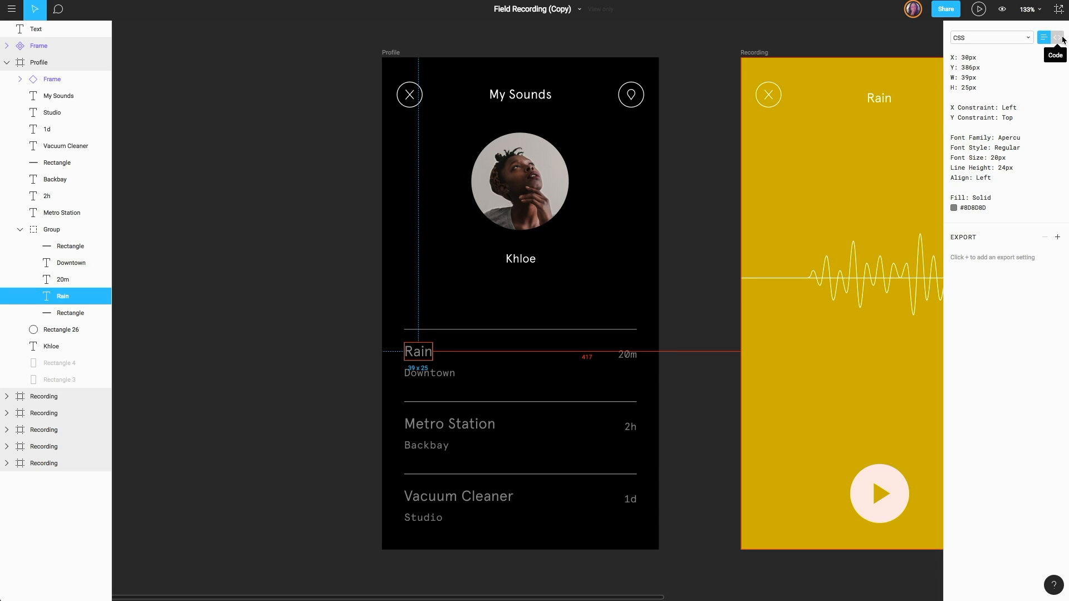
Show the generated CSS code for the selected Rain title text.
{"action": "left_click", "coordinate": [1058, 37]}
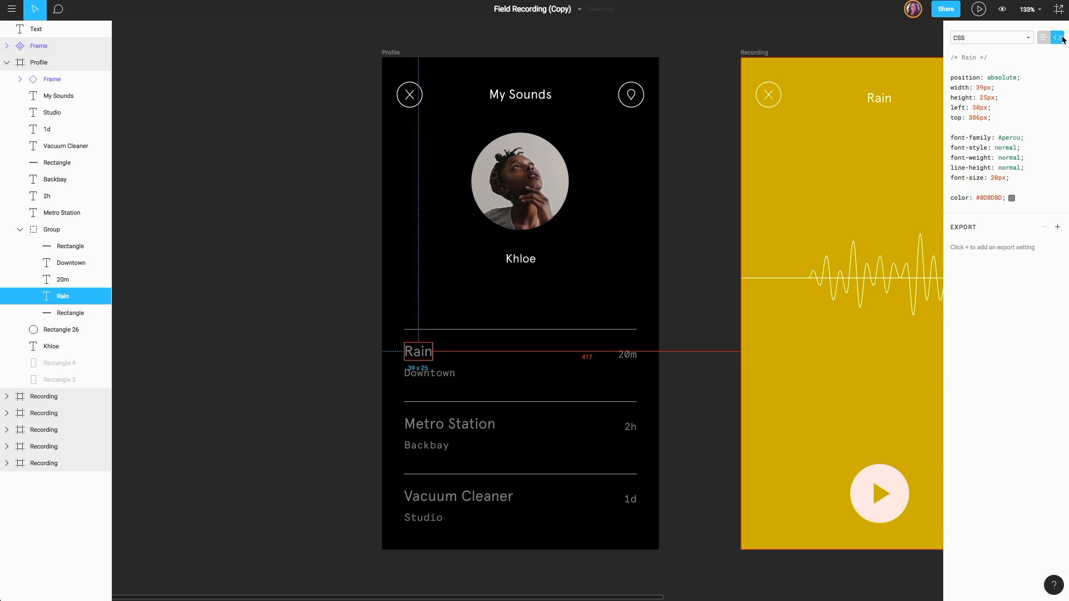
{"action": "mouse_move", "coordinate": [1057, 38]}
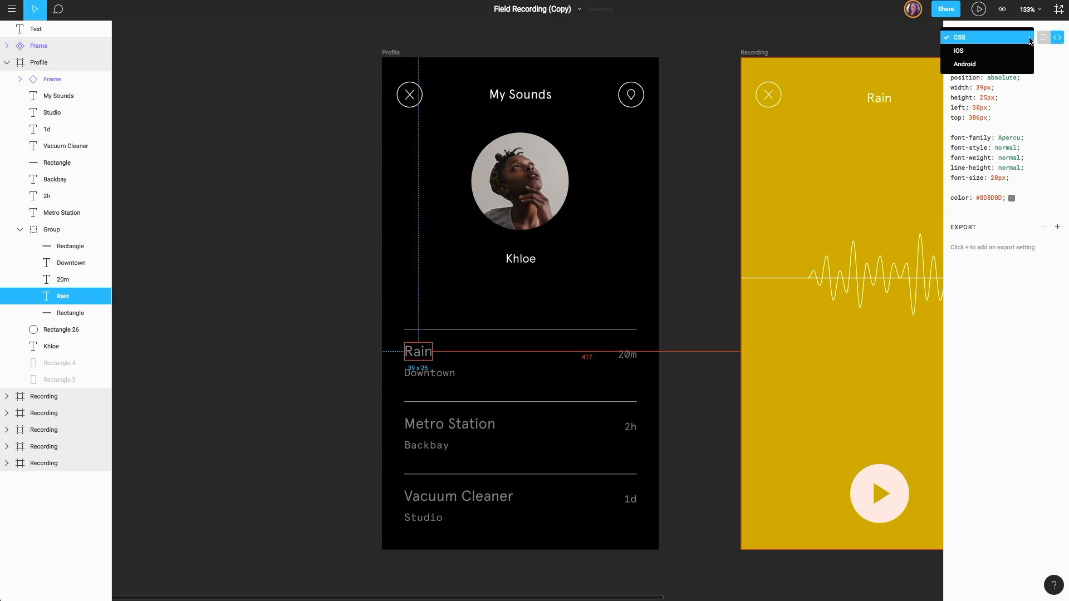
View the Rain title's iOS Swift code, then switch the code language to Android.
{"action": "left_click", "coordinate": [959, 50]}
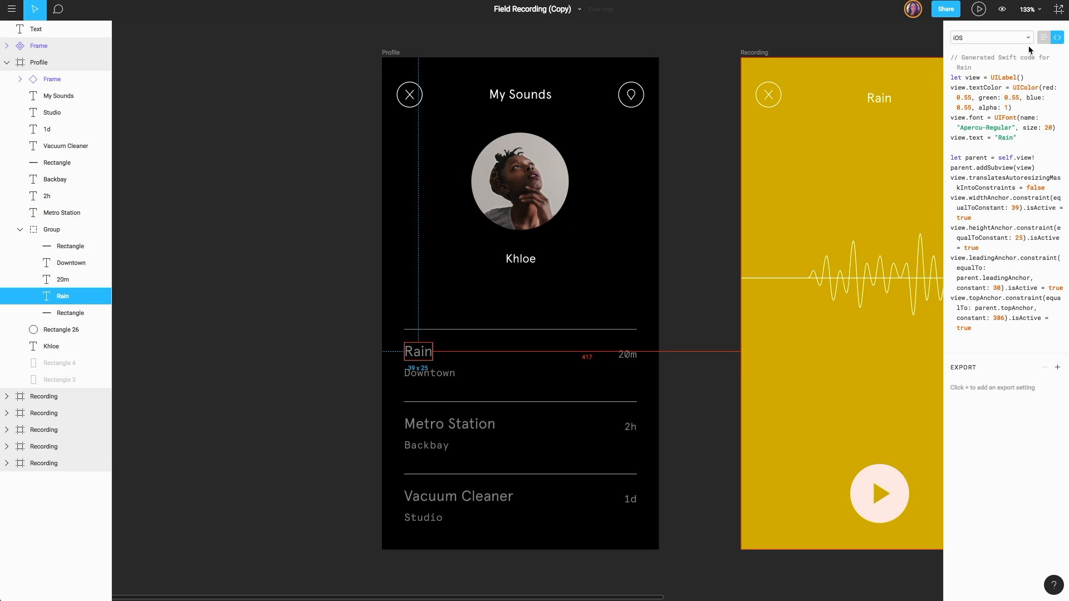
{"action": "left_click", "coordinate": [986, 38]}
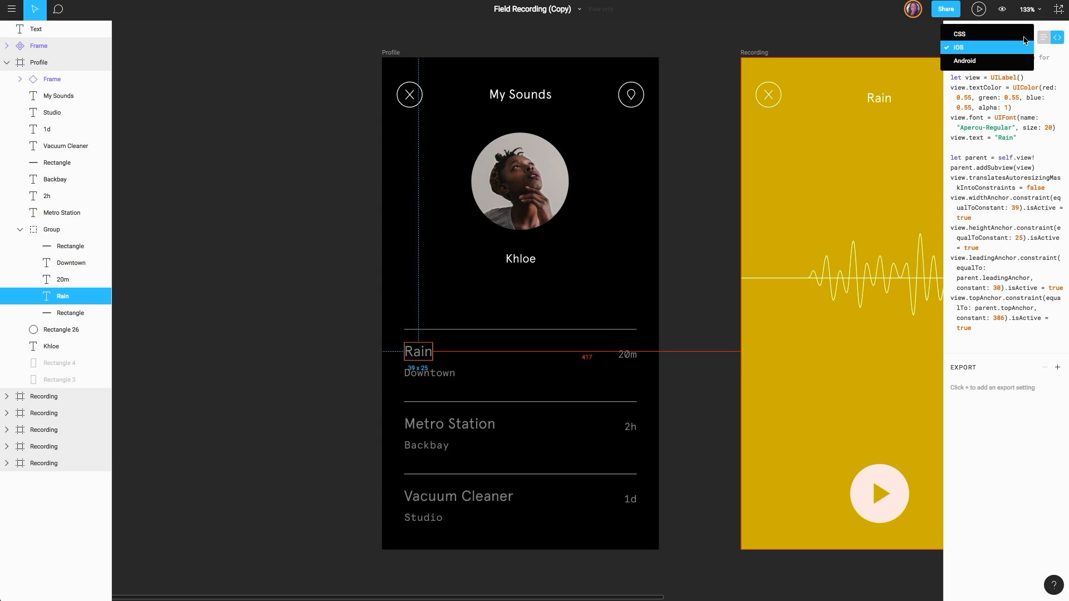
{"action": "left_click", "coordinate": [966, 61]}
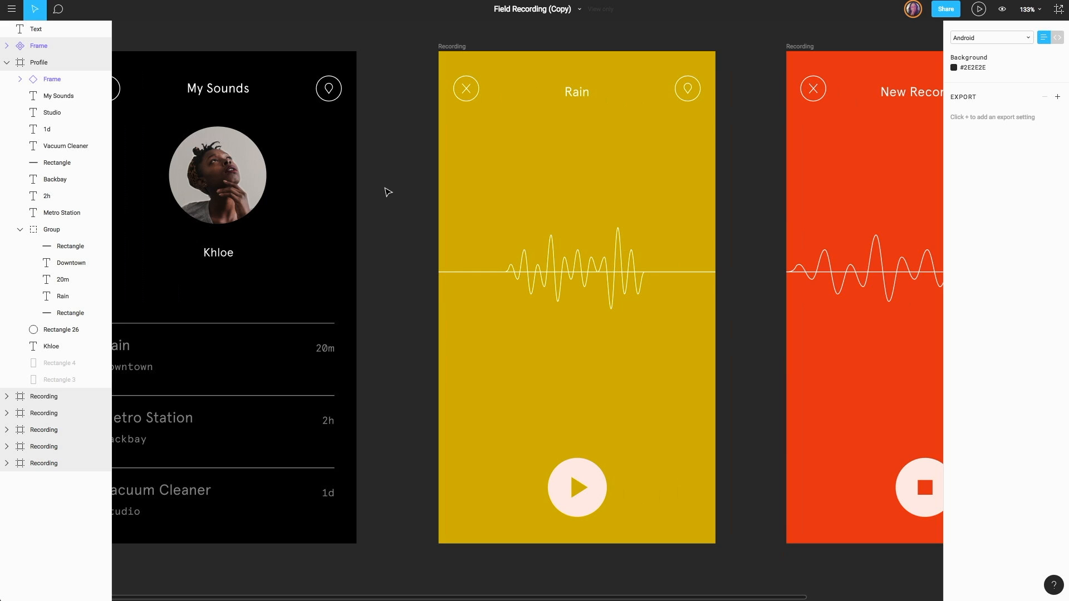
Select the Rain screen's play icon Subtract shape and add an SVG export setting.
{"action": "left_click", "coordinate": [576, 487]}
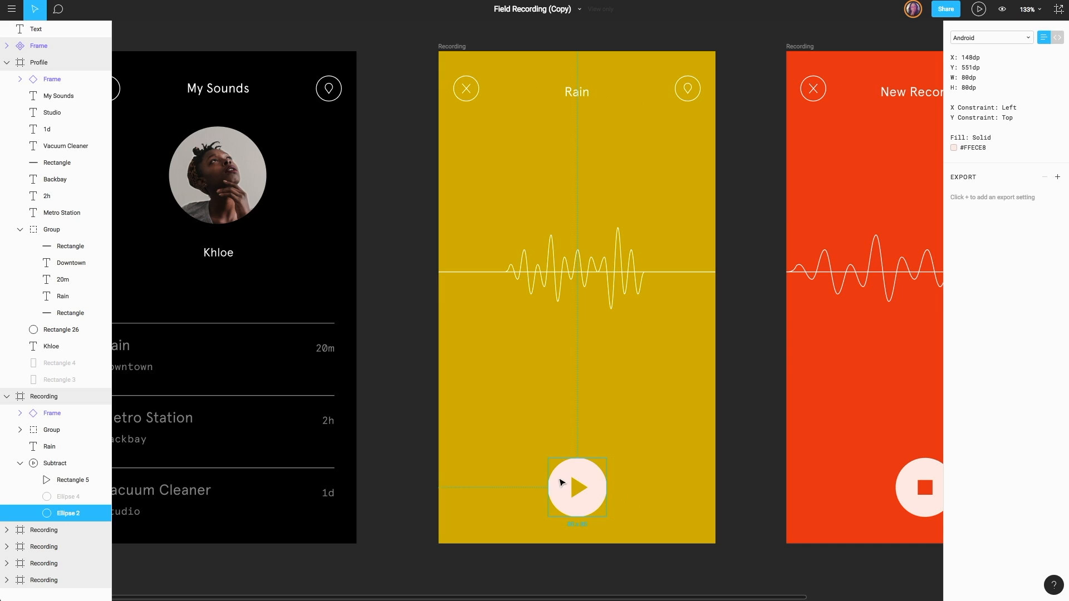
{"action": "left_click", "coordinate": [55, 463]}
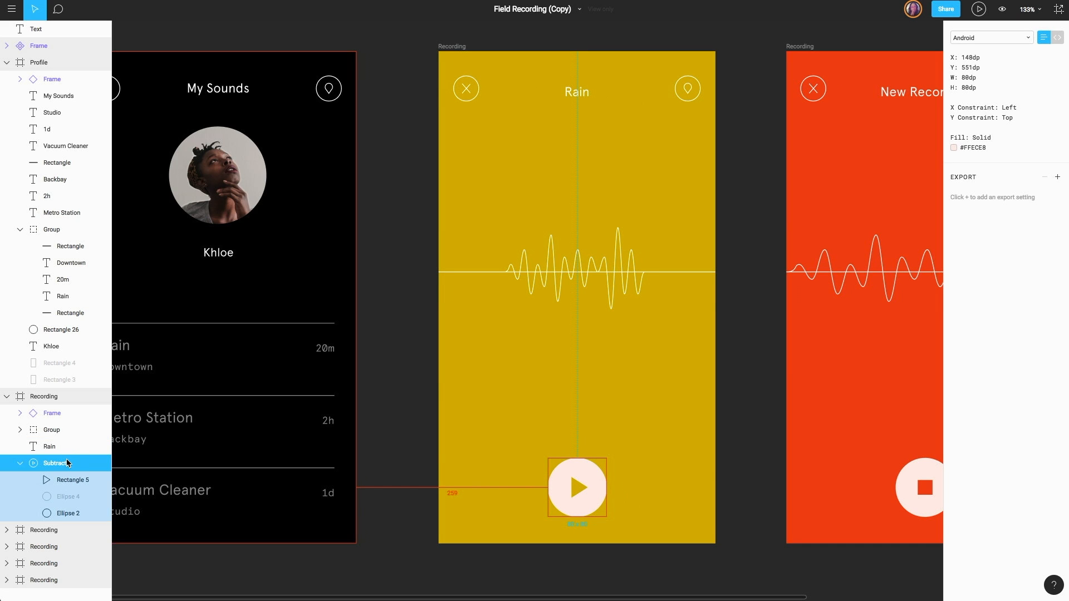
{"action": "mouse_move", "coordinate": [965, 178]}
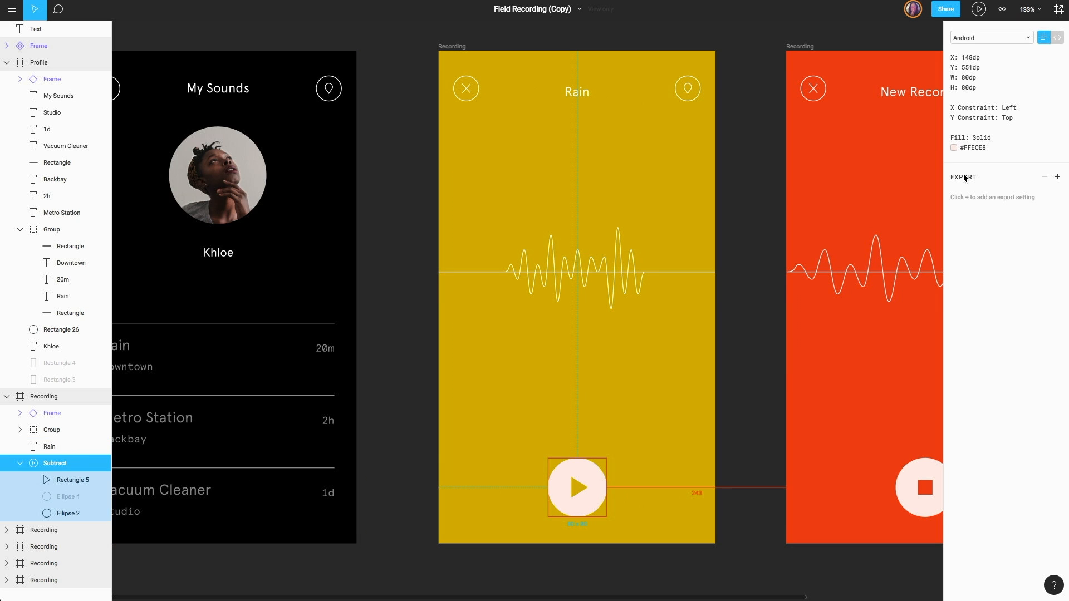
{"action": "left_click", "coordinate": [1058, 177]}
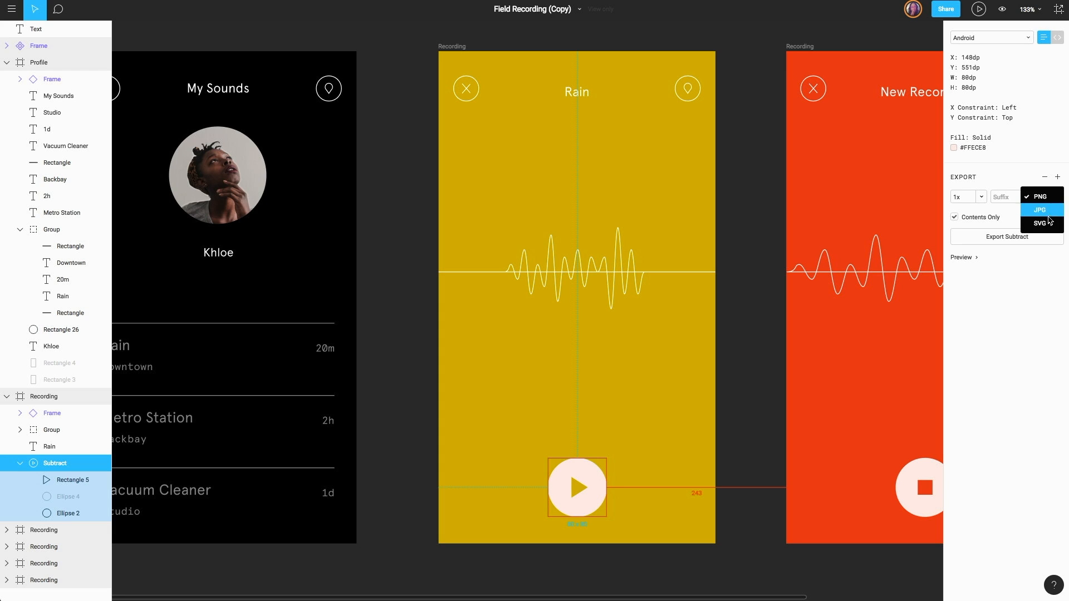
{"action": "left_click", "coordinate": [1041, 223]}
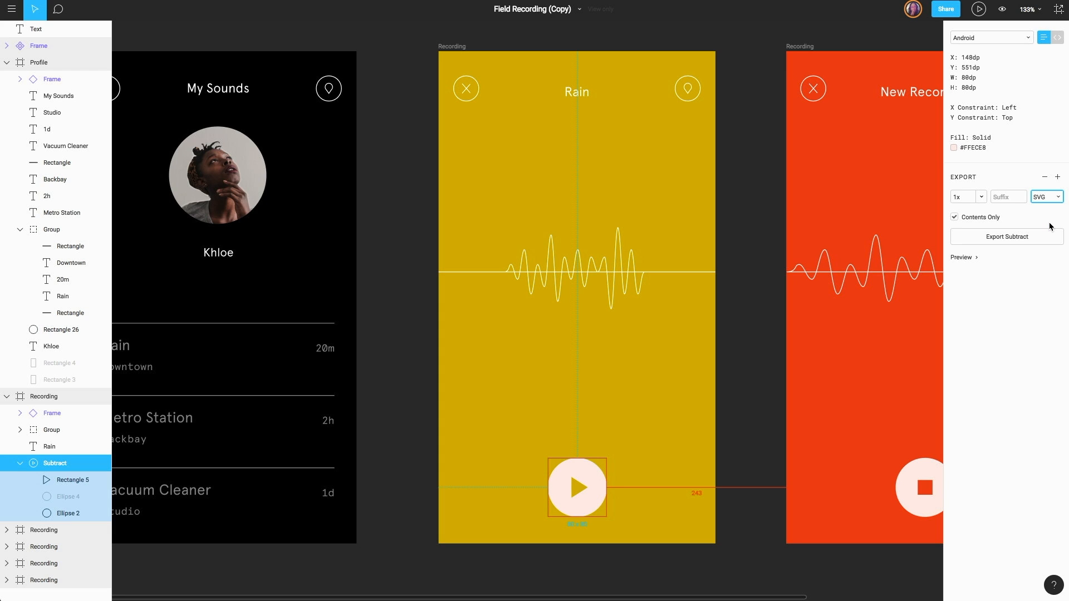
{"action": "mouse_move", "coordinate": [1038, 240]}
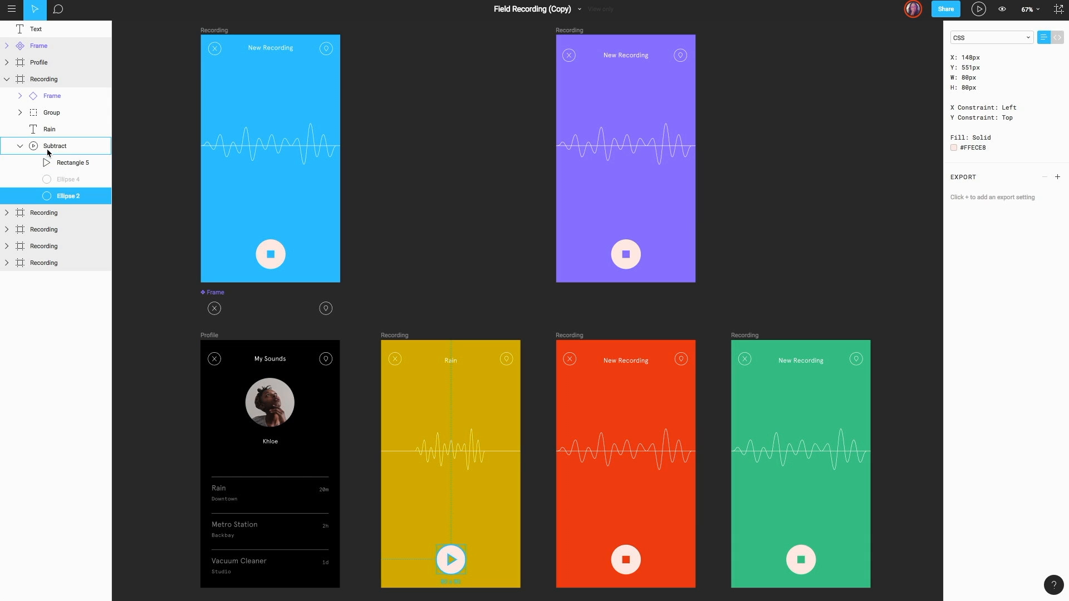
Reselect the play icon's Subtract layer, confirming the export setting is gone.
{"action": "left_click", "coordinate": [54, 145]}
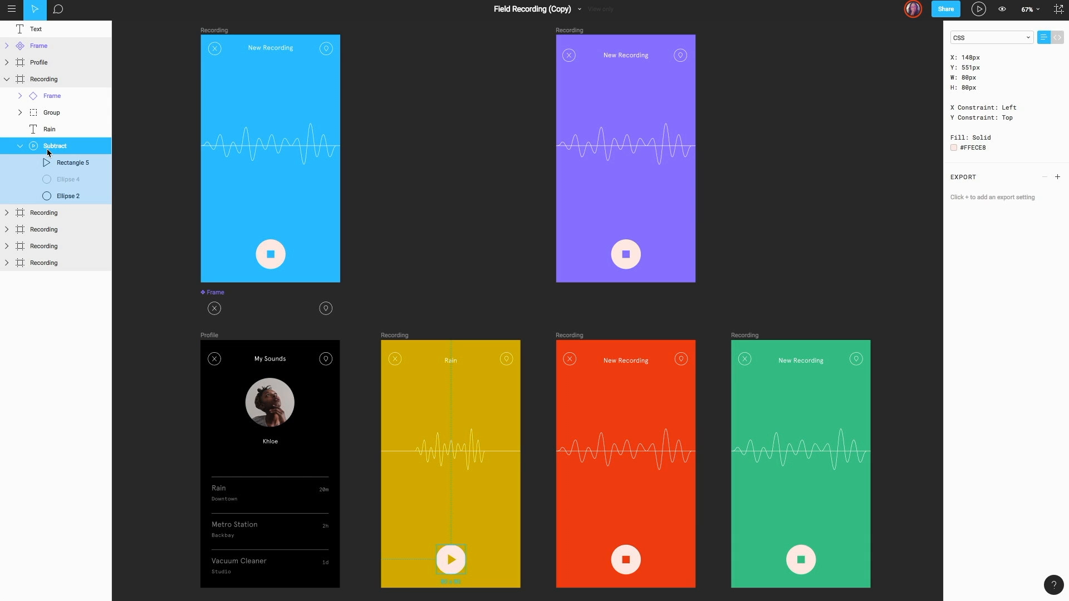